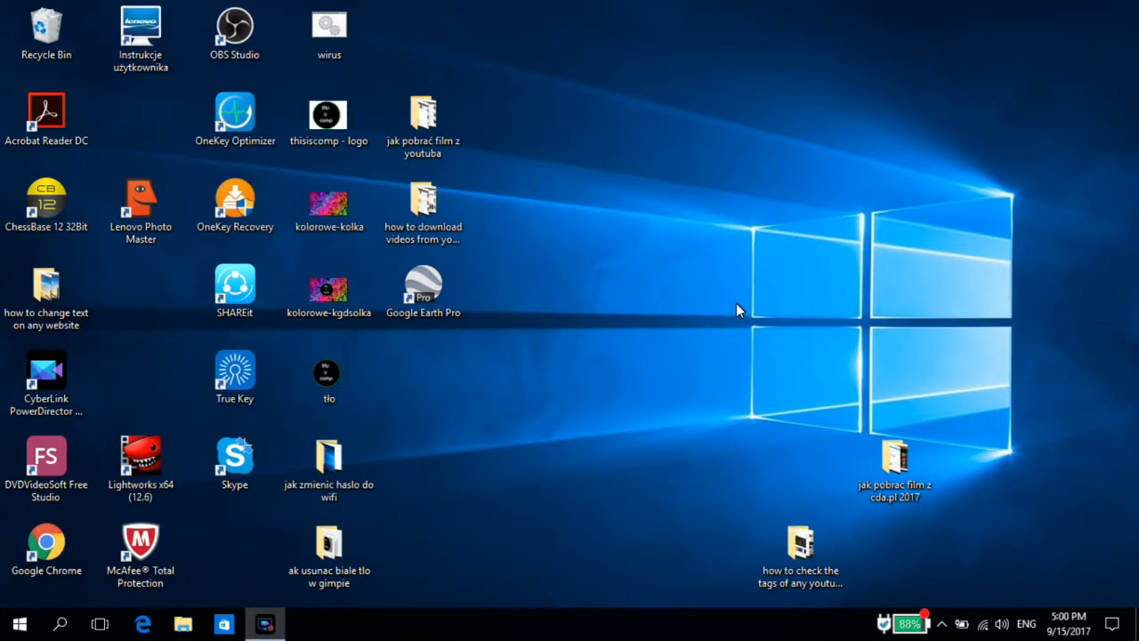
Step: Launch Google Chrome from its desktop shortcut
left_click(46, 547)
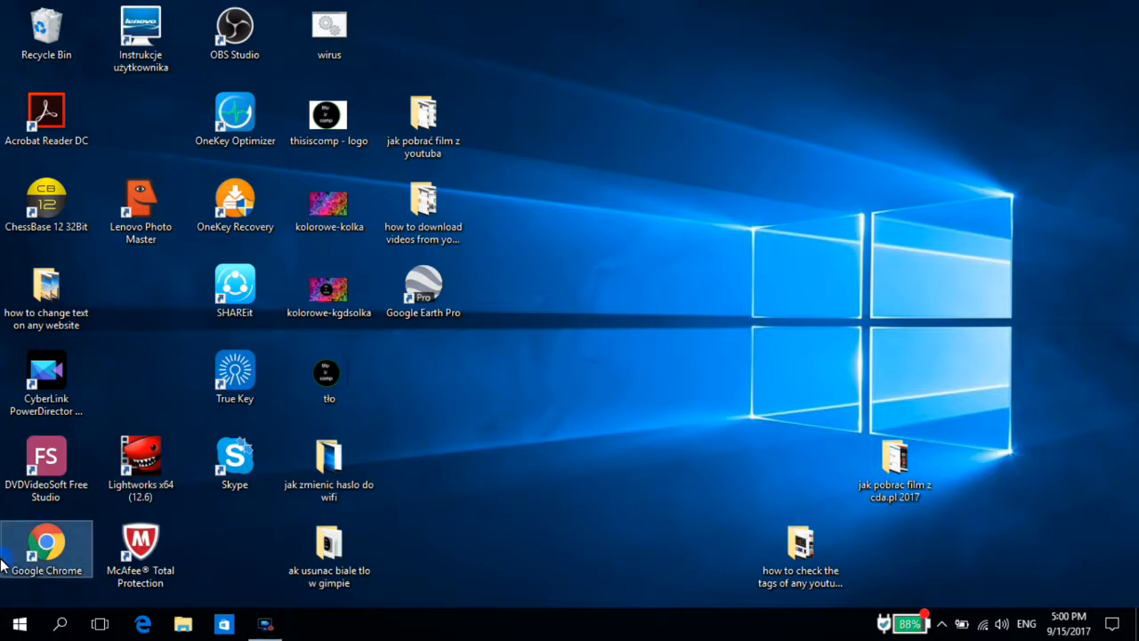
double_click(47, 541)
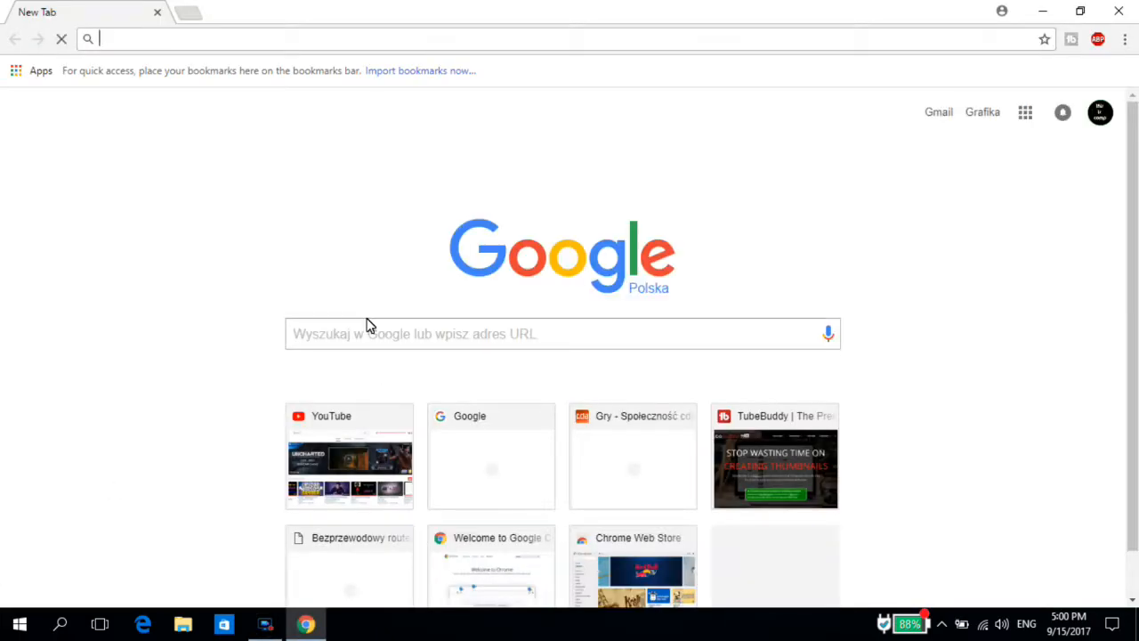
Step: Search Google for 'online video converter' and open the OnlineVideoConverter.com result
type("online")
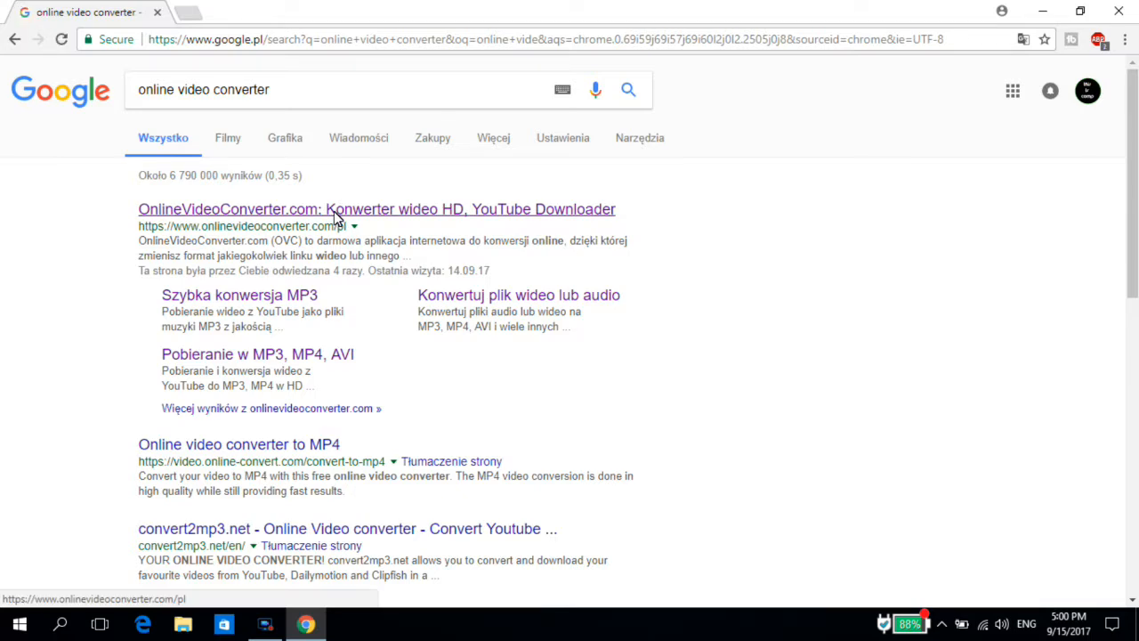
left_click(377, 210)
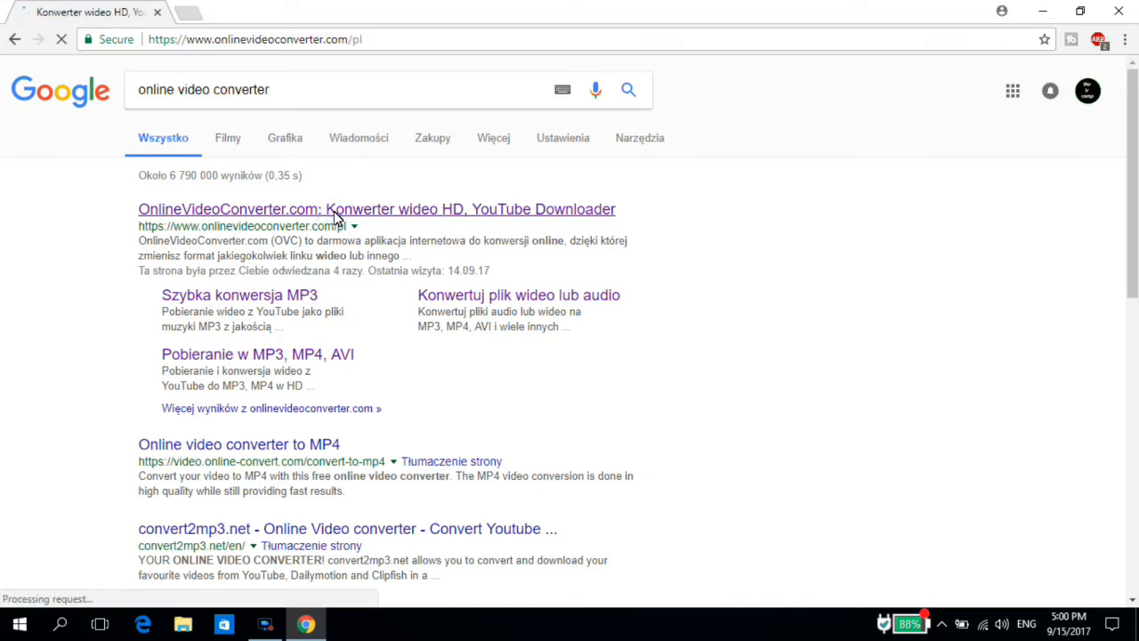
Step: Choose 'Convert a video or audio file' on the OnlineVideoConverter home page
left_click(377, 208)
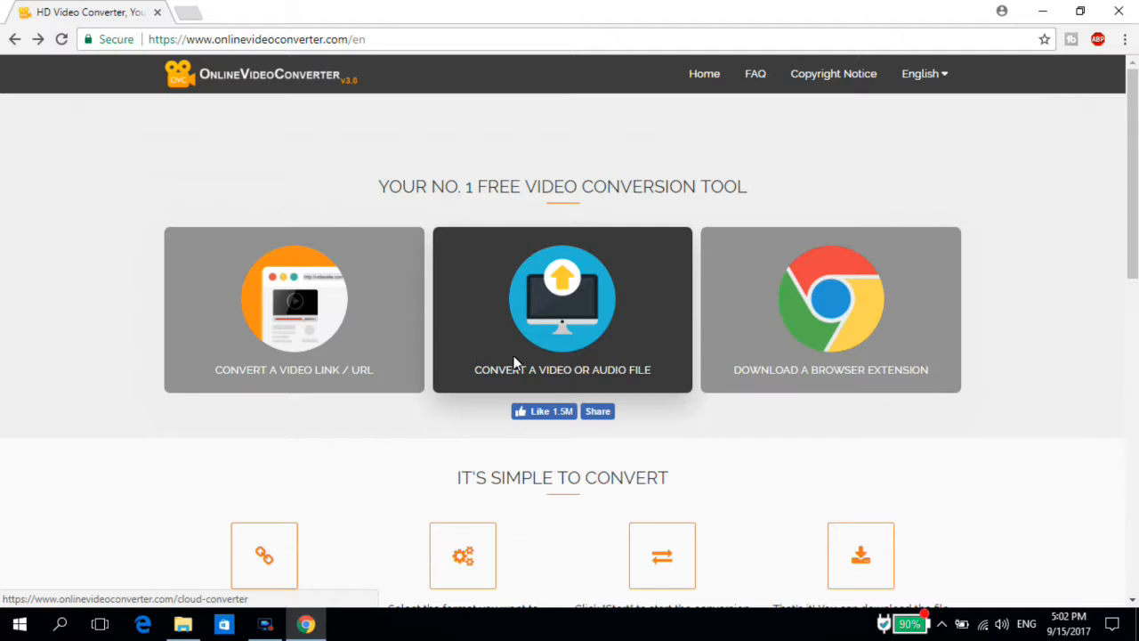
mouse_move(643, 267)
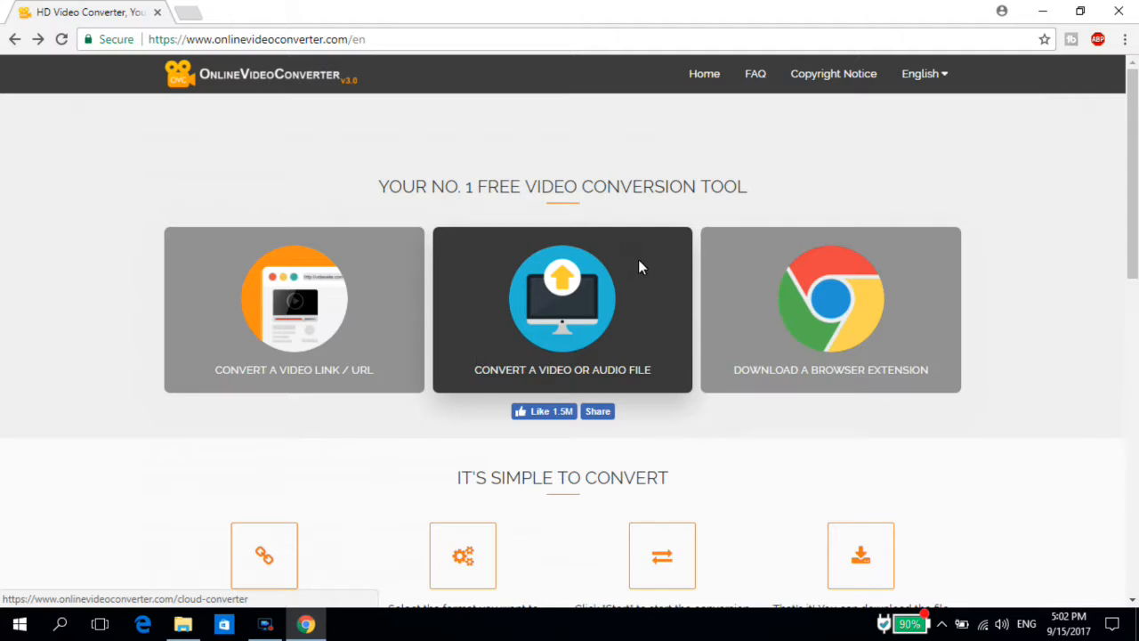
left_click(562, 309)
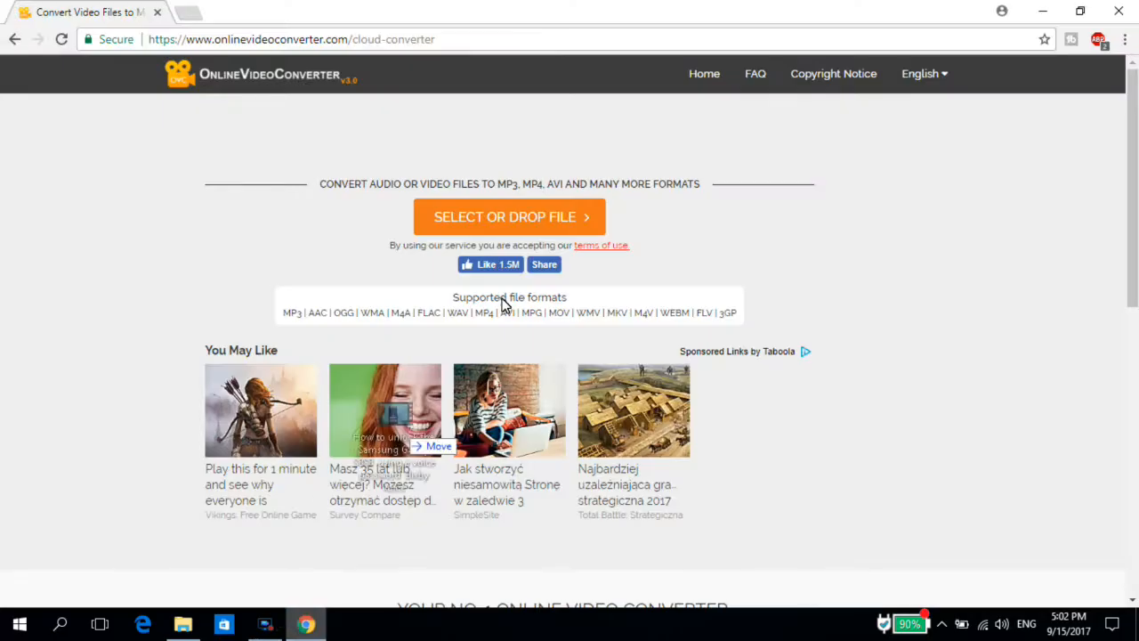
Step: Load the Samsung Galaxy S8 Bixby Voice MP4 into the converter
left_click(510, 216)
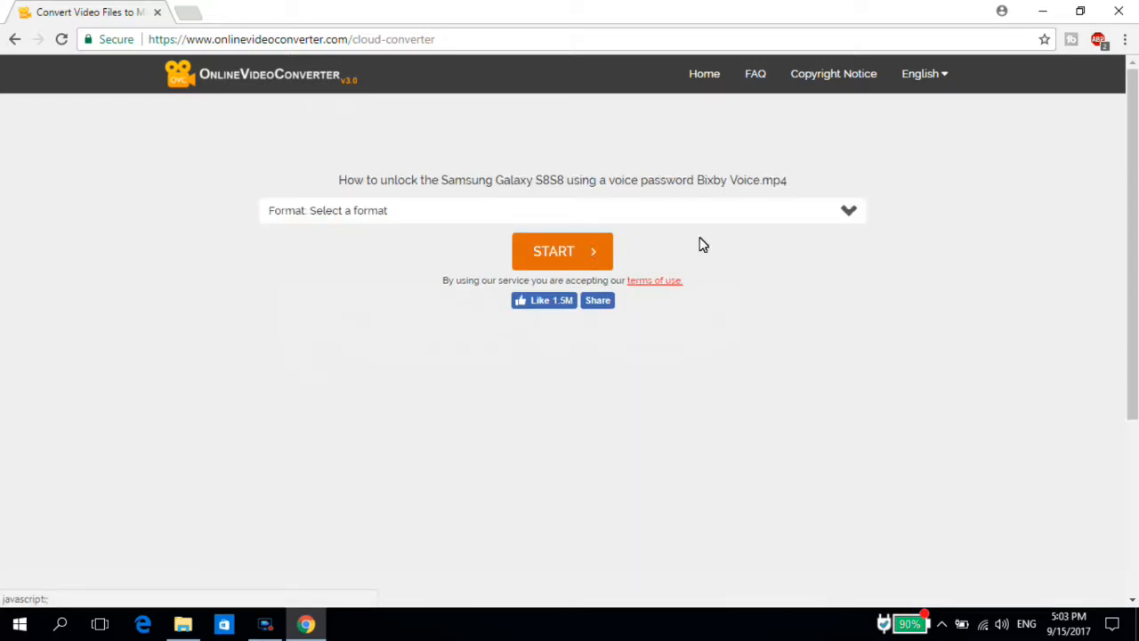
Step: Set the output format to .mp3 and start the conversion
left_click(846, 210)
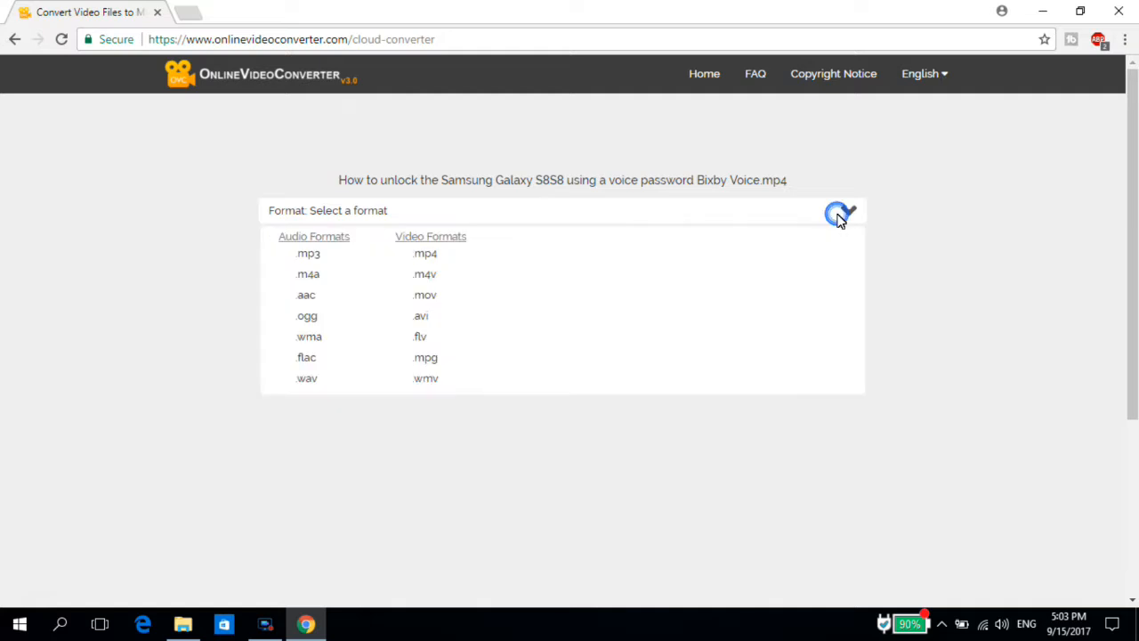
mouse_move(308, 254)
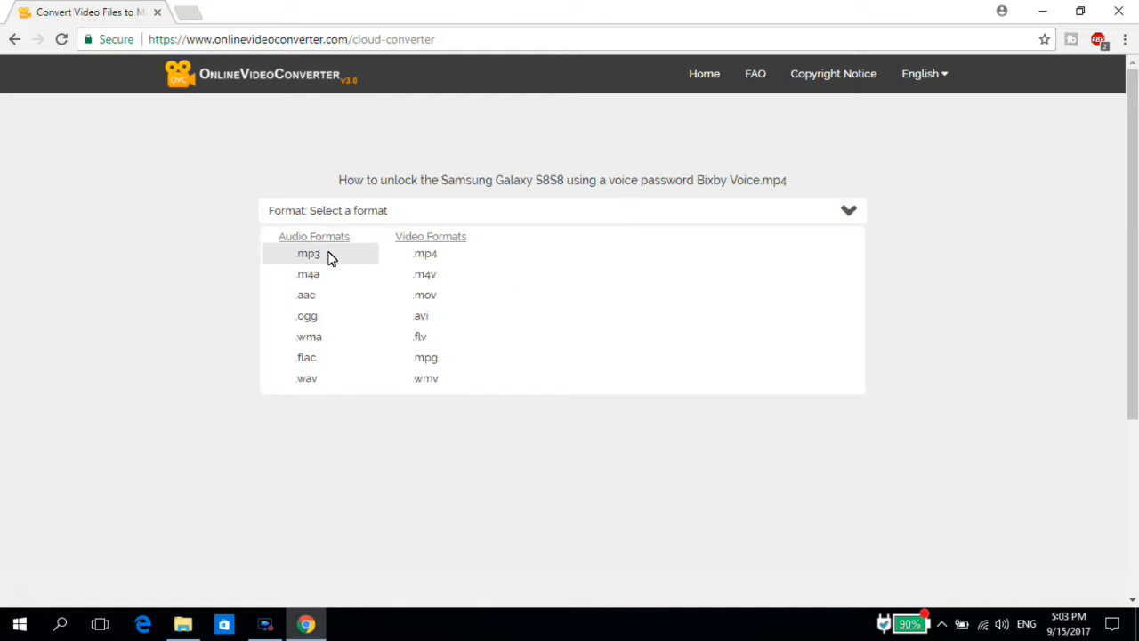
left_click(308, 254)
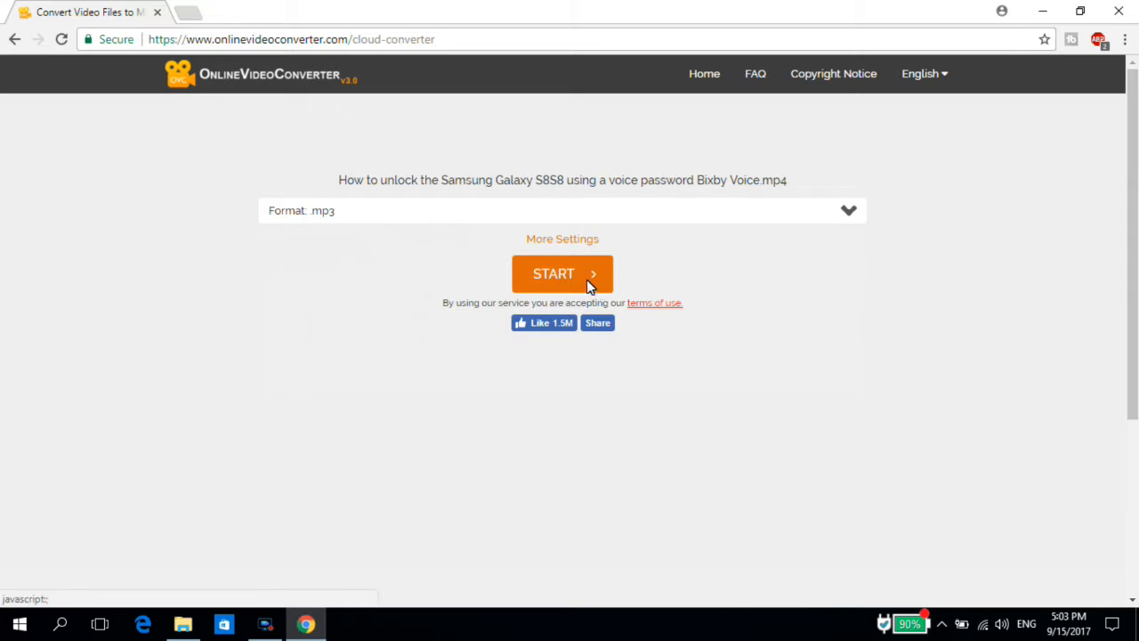
left_click(562, 273)
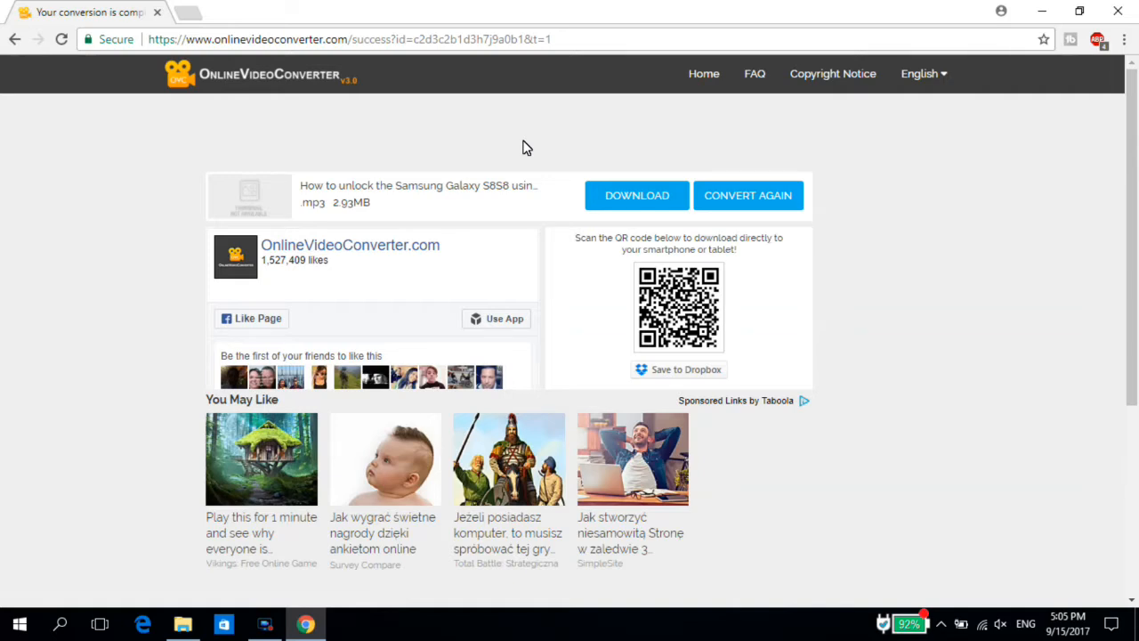
mouse_move(283, 211)
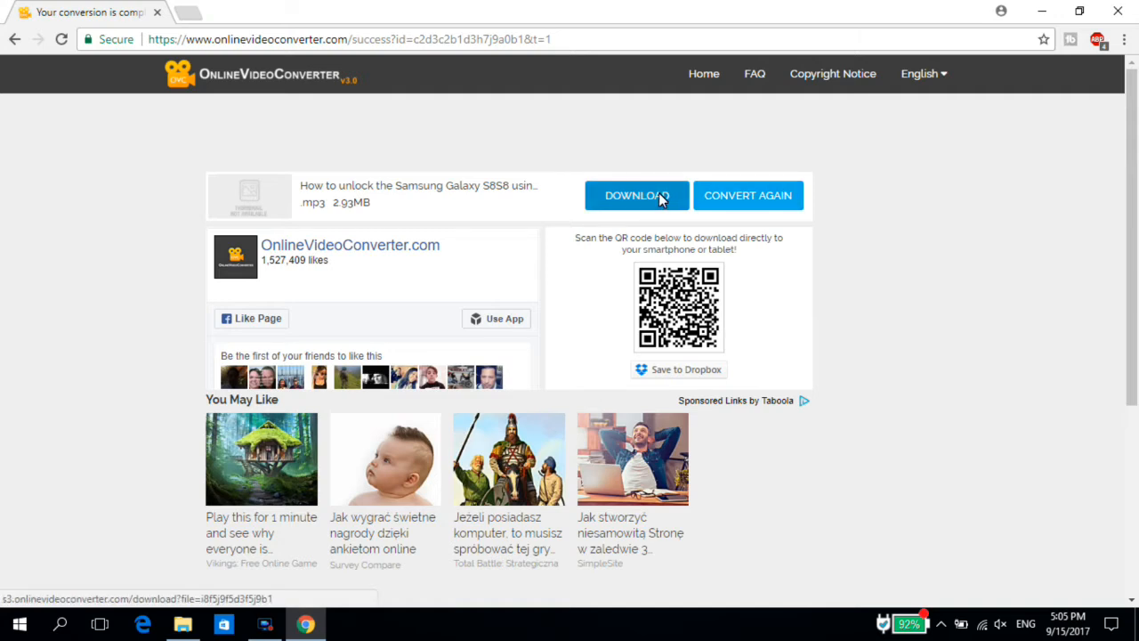
Step: Download the 2.93 MB MP3 and open its options in Chrome's download bar
left_click(636, 195)
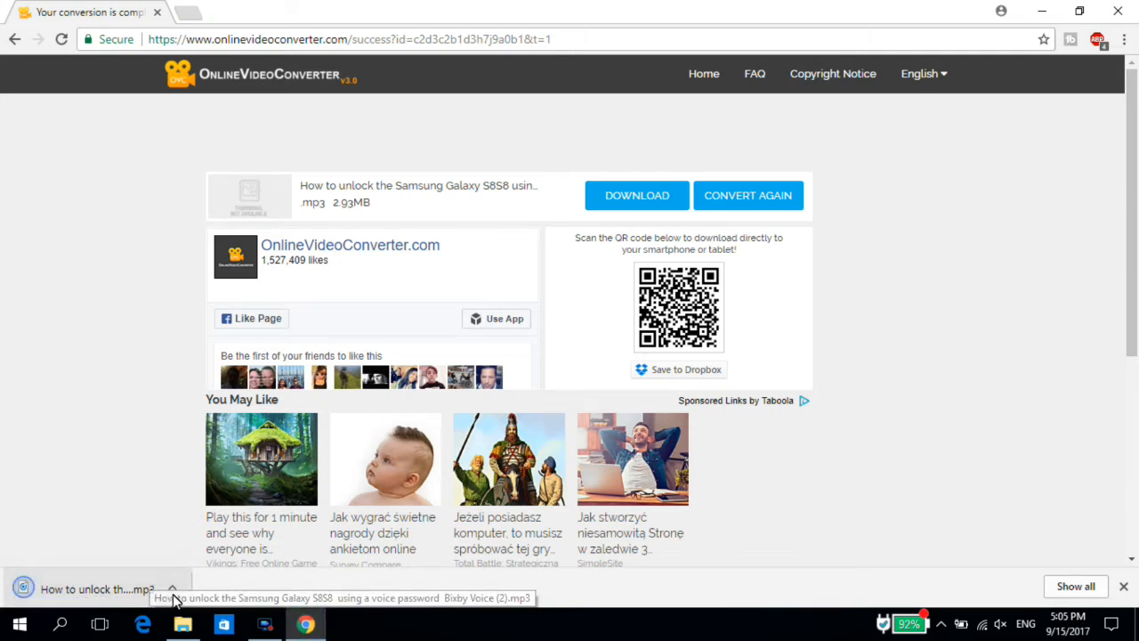
left_click(173, 589)
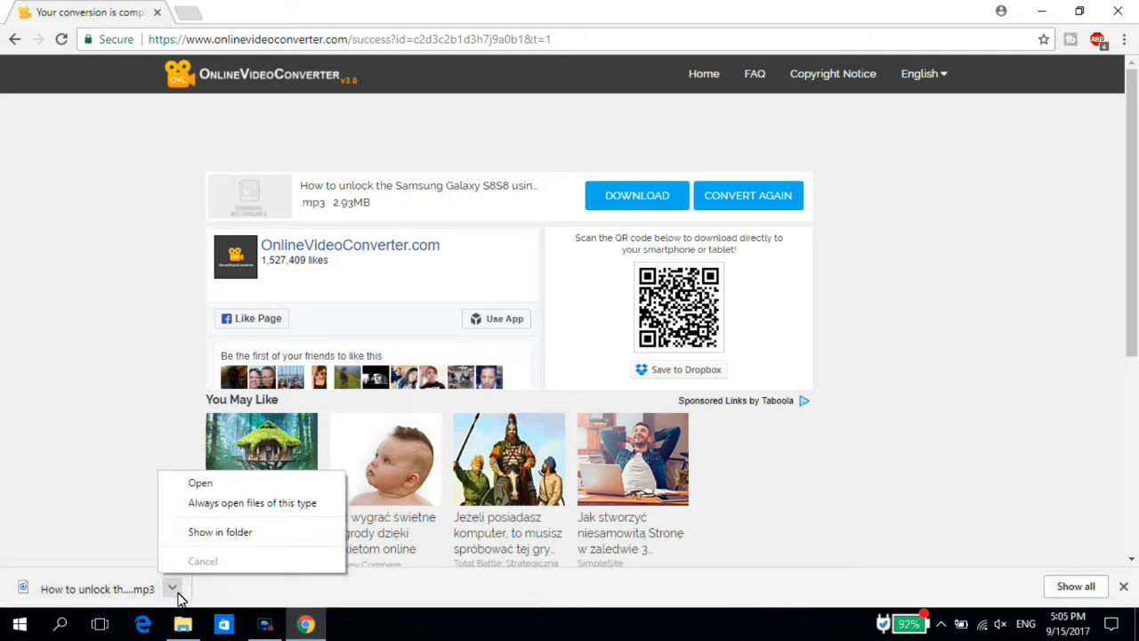
Step: Show the MP3 in the Downloads folder and drag it onto the desktop
left_click(220, 531)
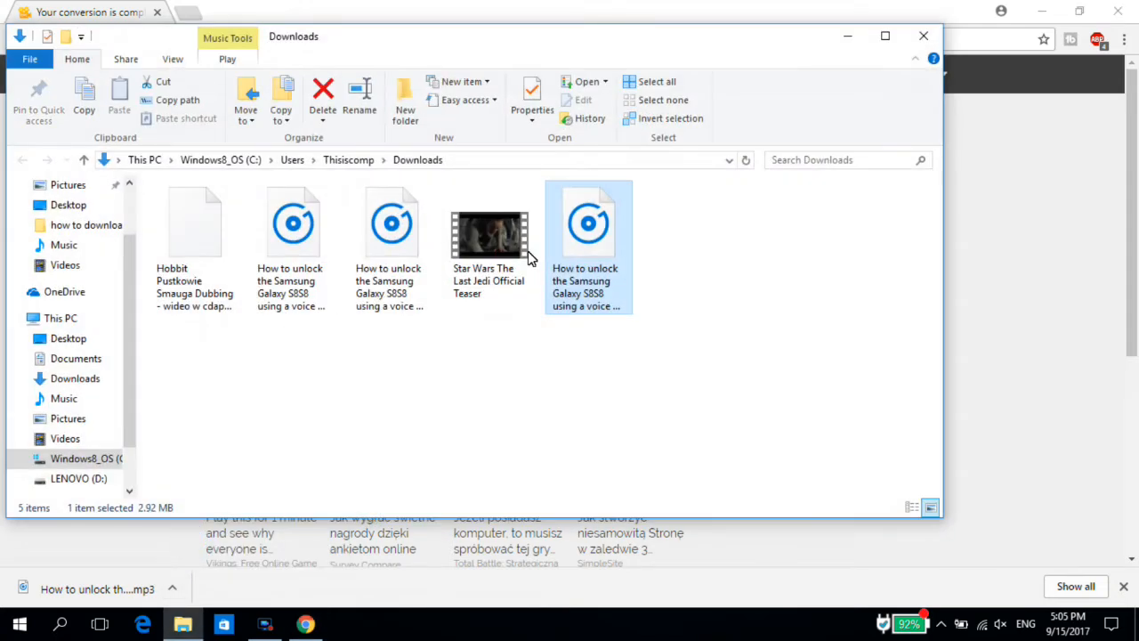
left_click_drag(589, 223, 807, 331)
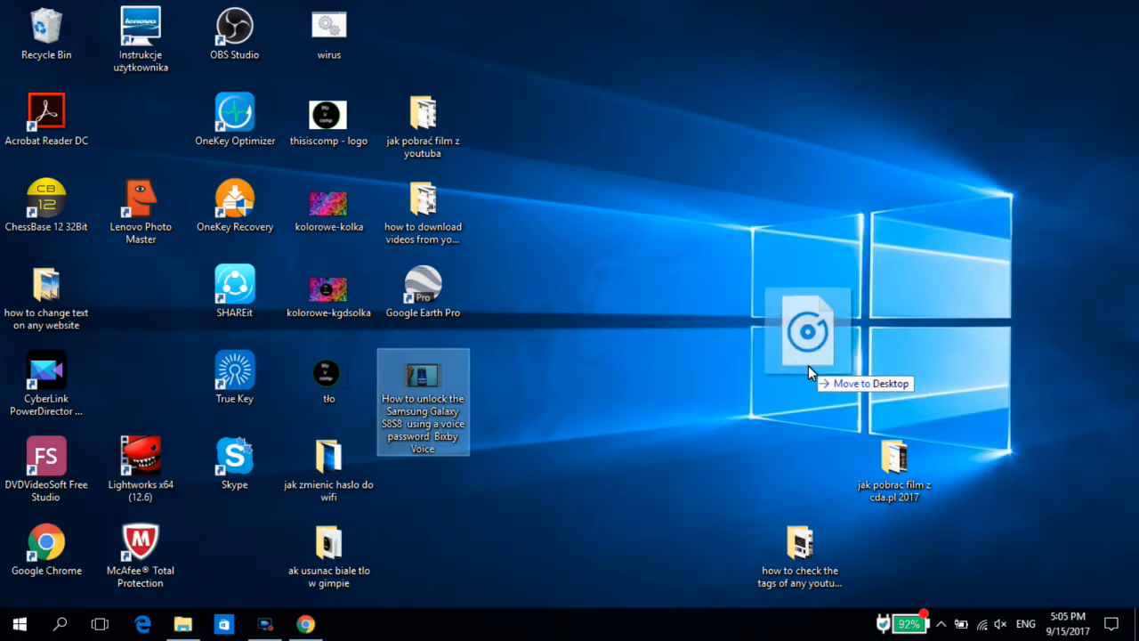